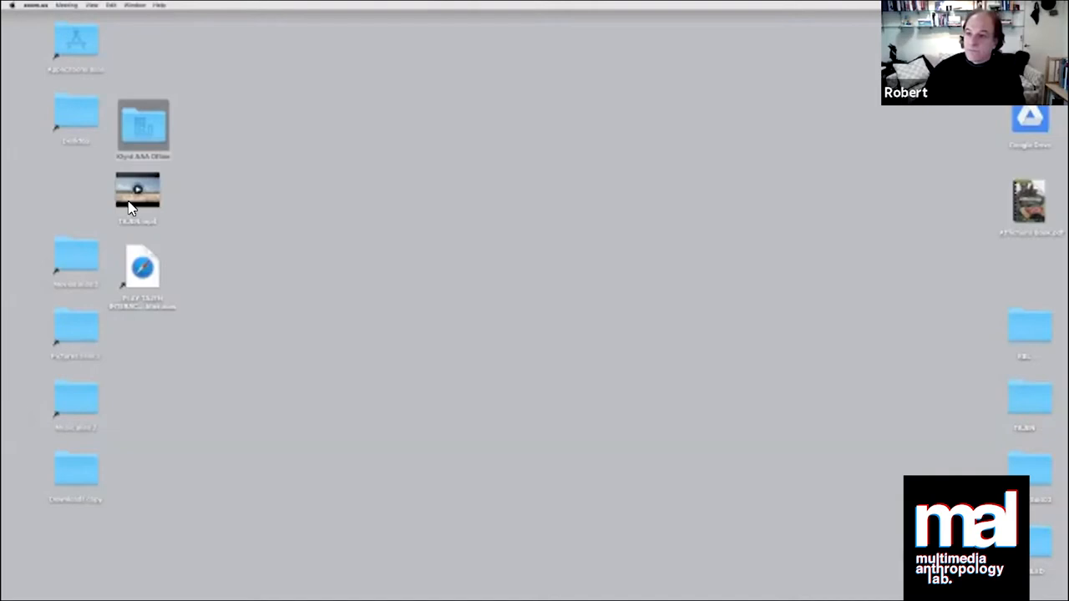
Step: Open TAJEN.mp4 from the desktop in QuickTime Player
double_click(137, 192)
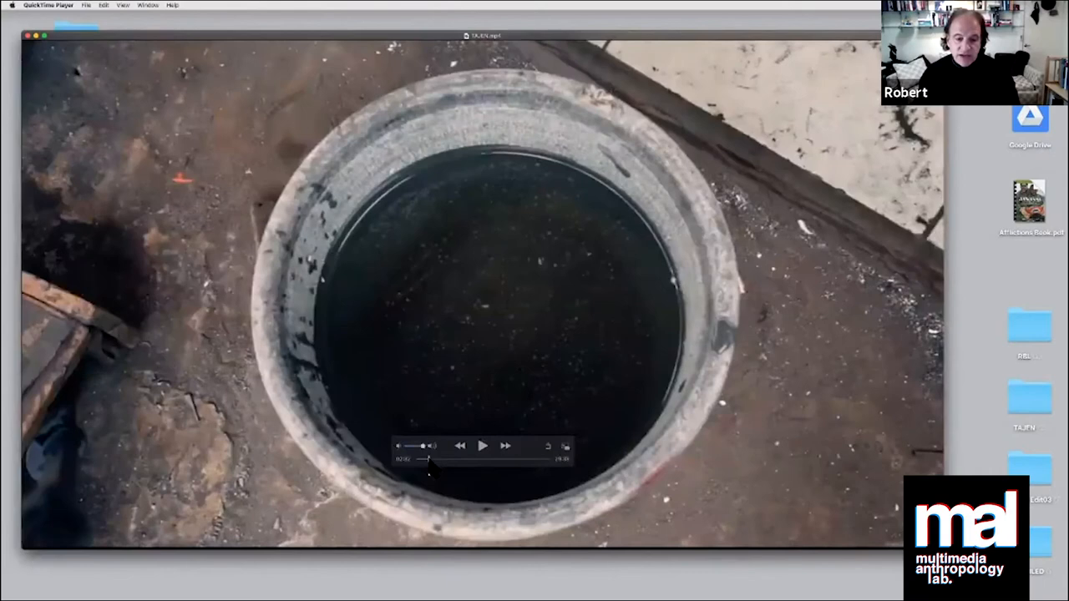
Step: Play the film and skip ahead to about 24:16, the rooster scene
left_click(486, 446)
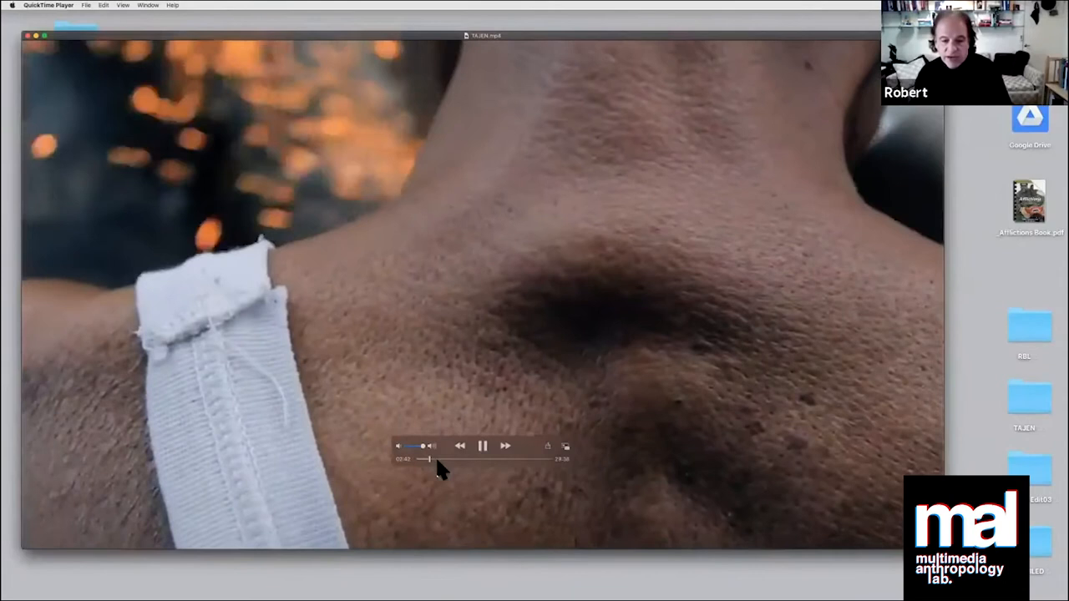
left_click(485, 447)
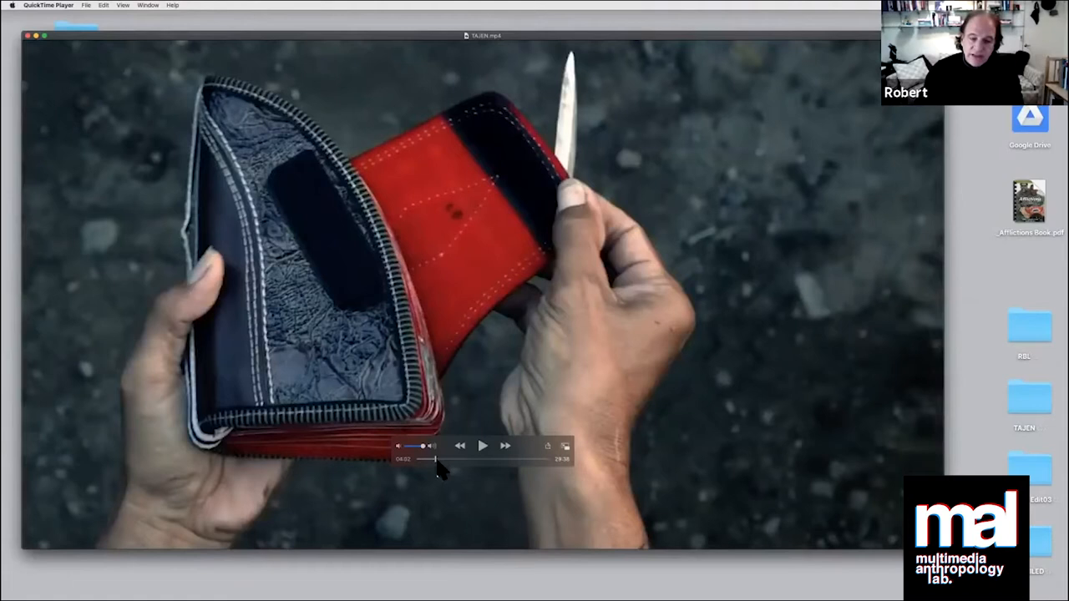
left_click(491, 445)
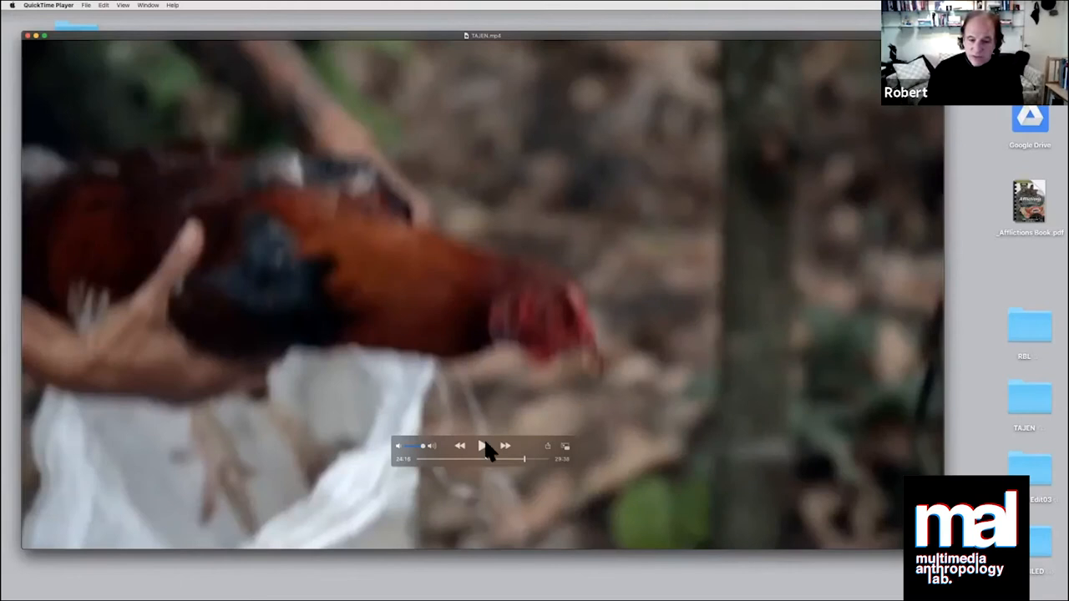
left_click_drag(481, 460, 535, 460)
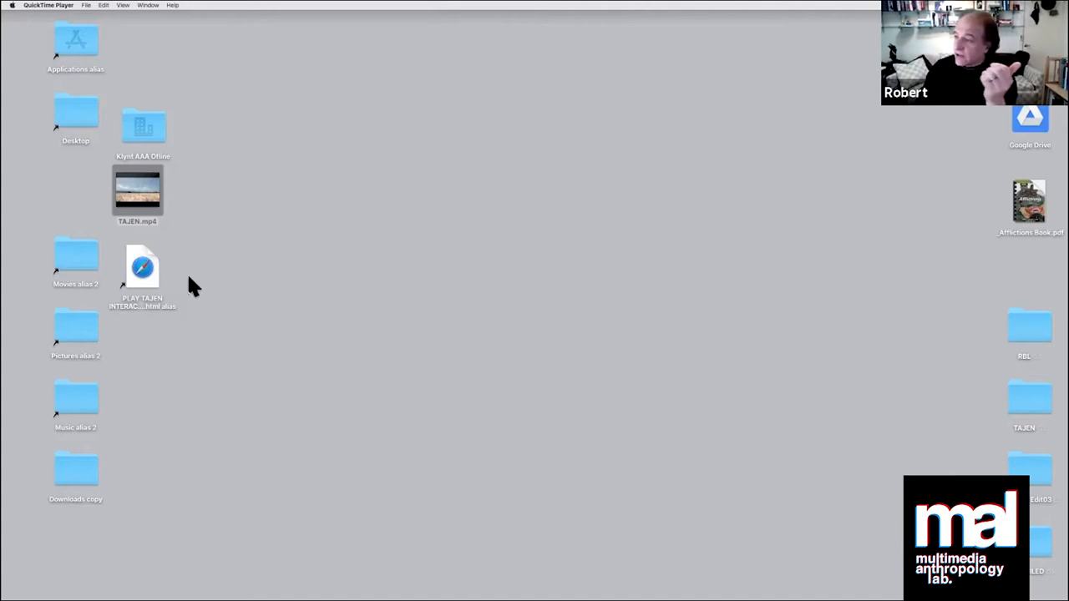
mouse_move(216, 286)
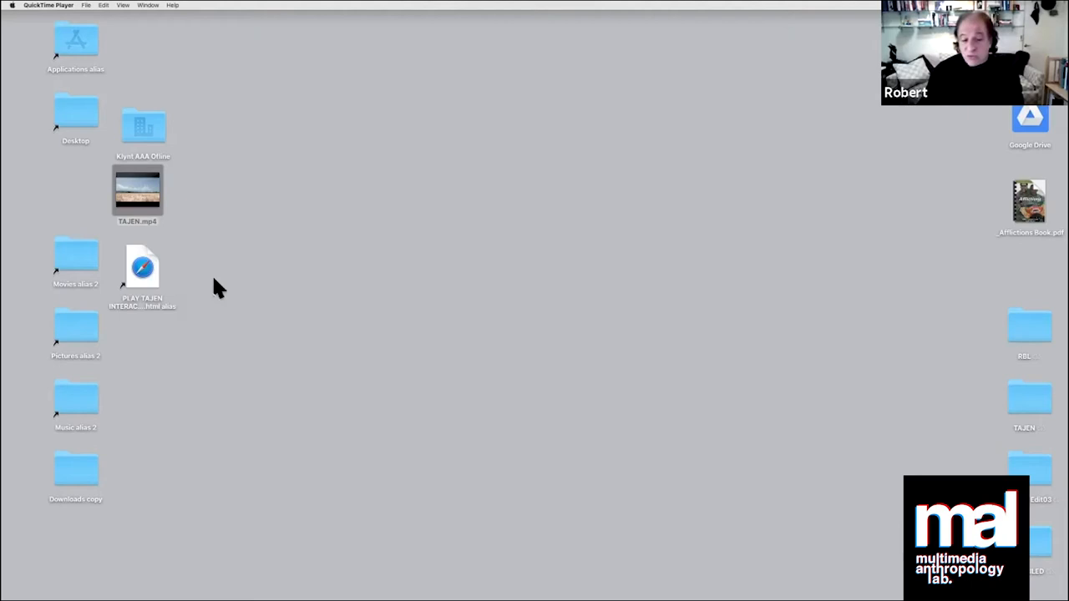
mouse_move(219, 294)
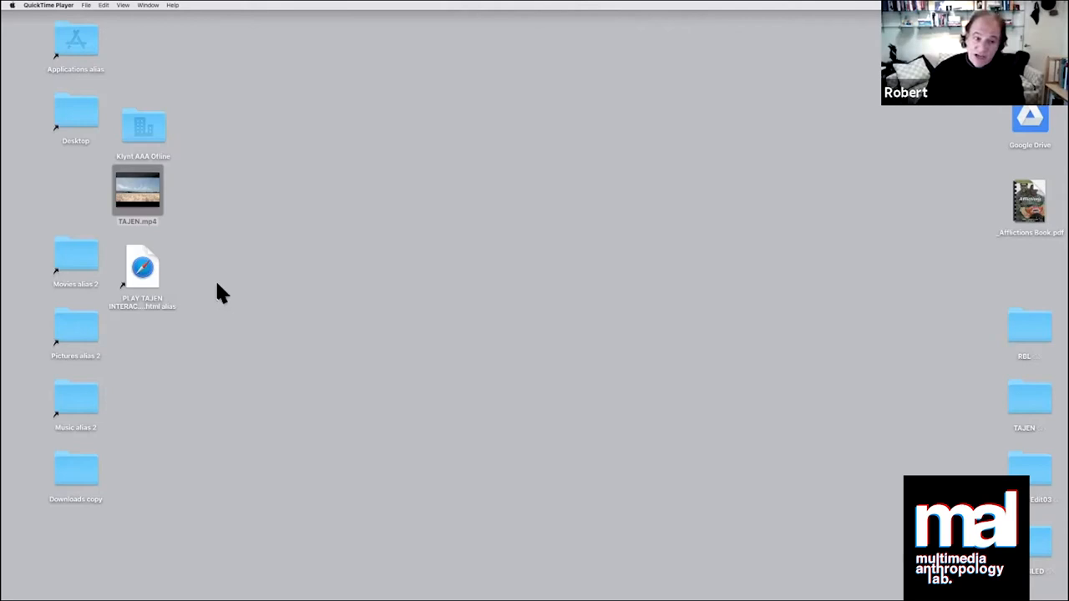
mouse_move(245, 295)
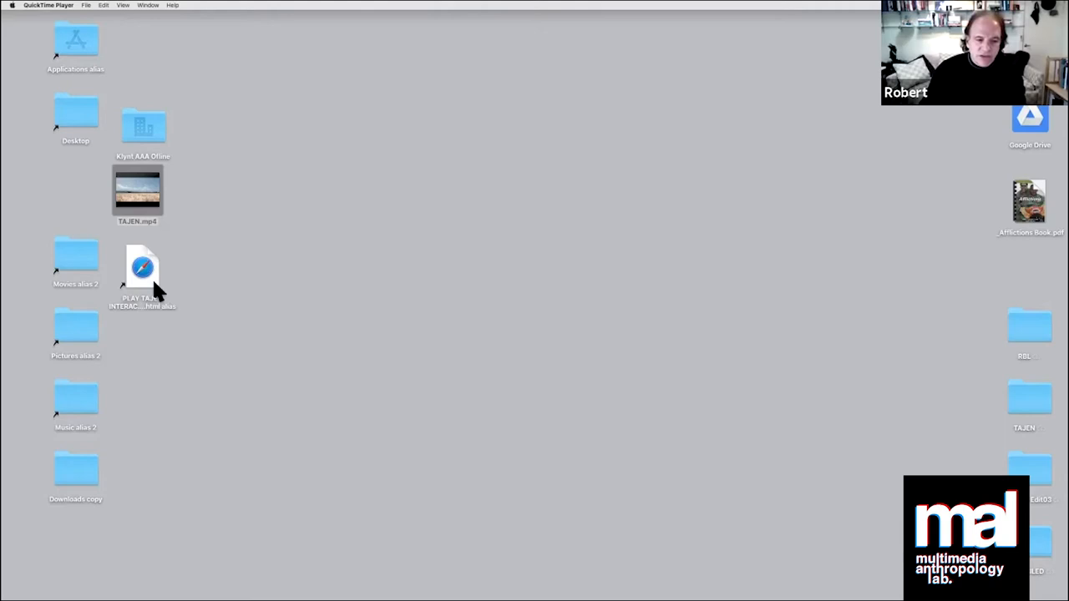
Step: Launch the PLAY TAJEN INTERACTIVE alias in Safari and get past START
double_click(142, 267)
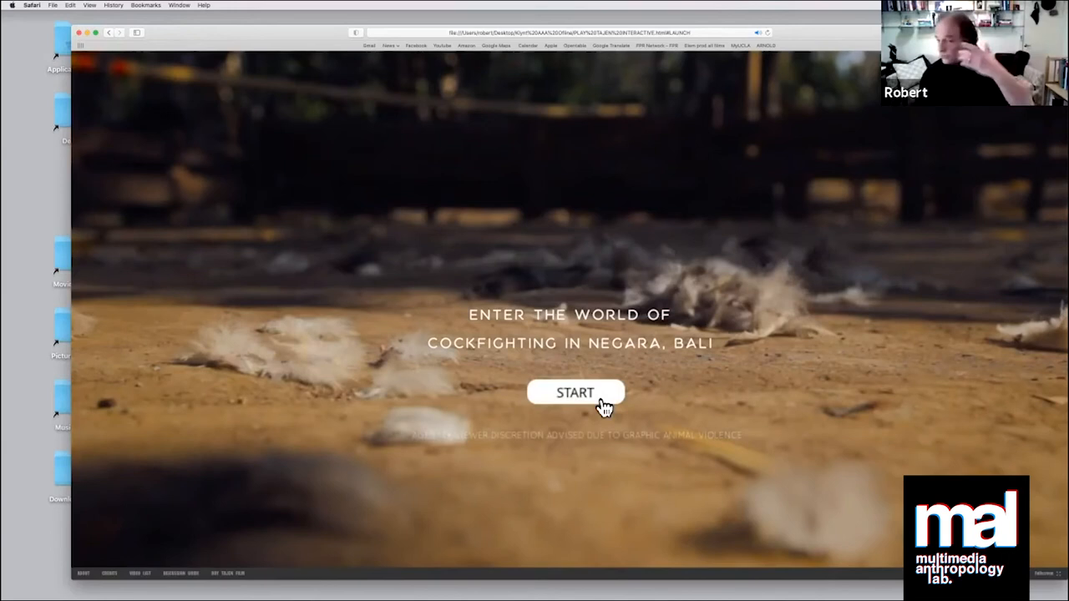
left_click(576, 392)
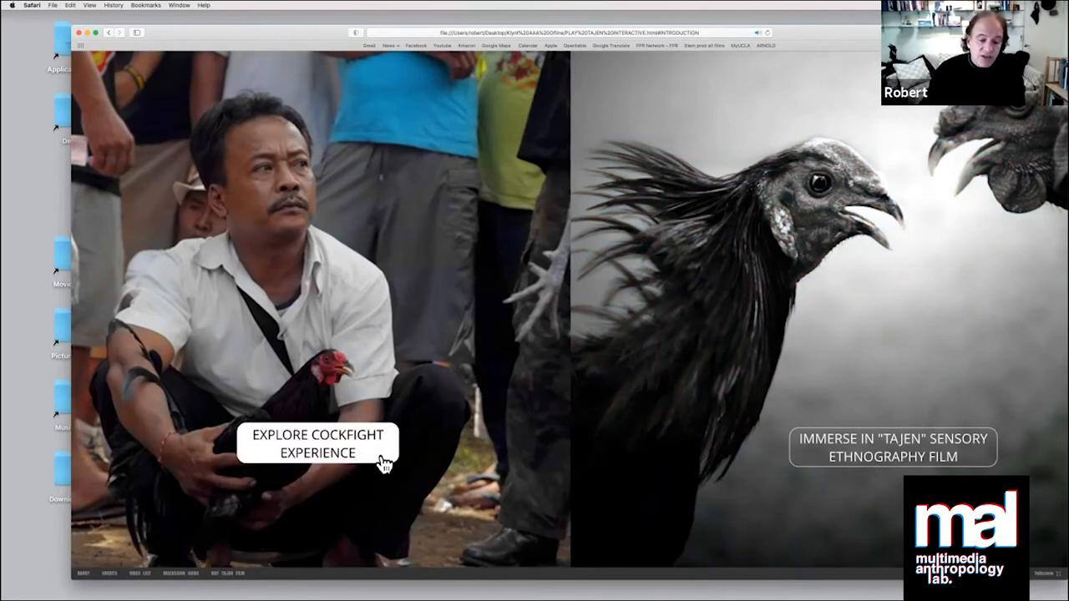
Step: Enter EXPLORE COCKFIGHT EXPERIENCE to reach the blade-making section
left_click(315, 452)
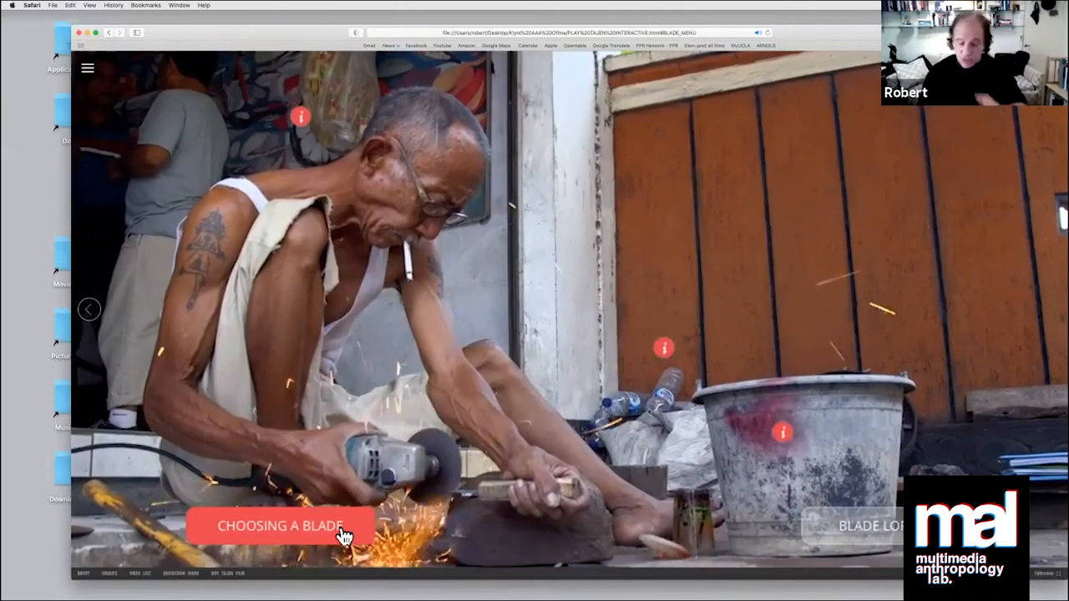
left_click(279, 527)
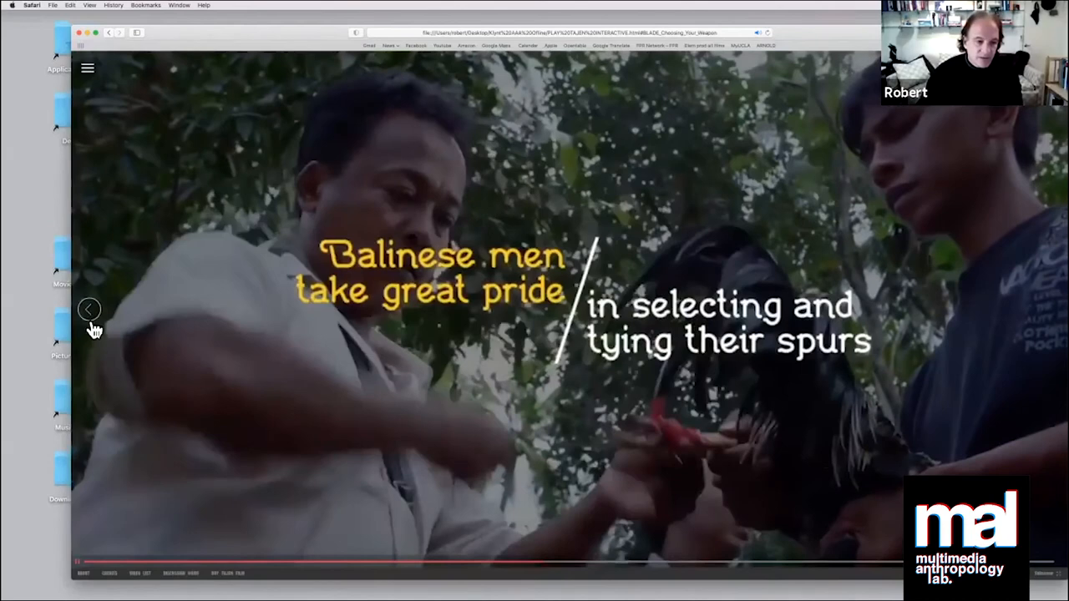
left_click(89, 309)
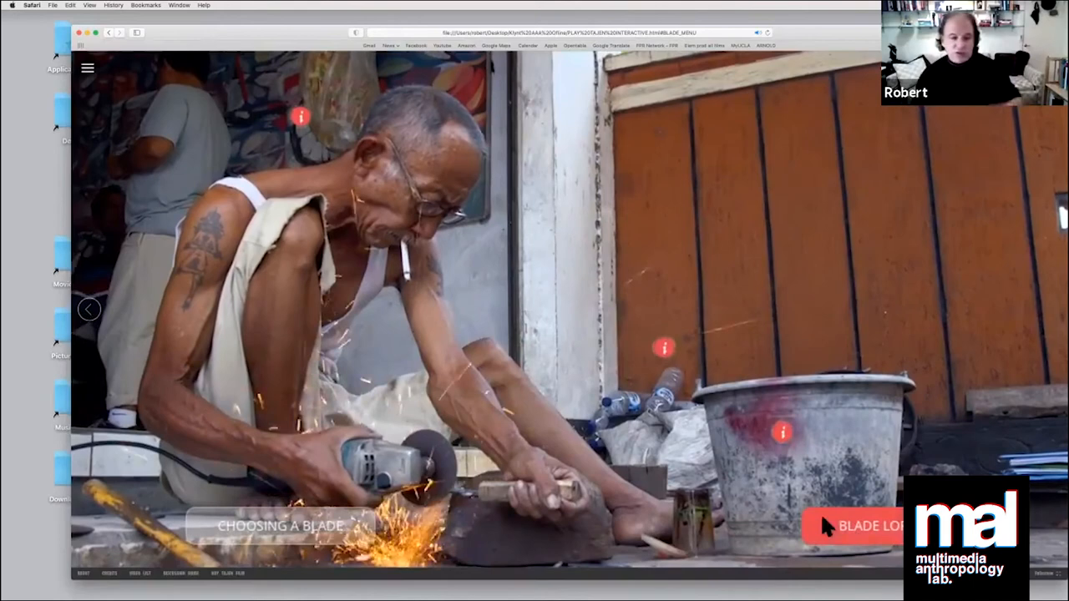
Step: Visit the other blade topic and winning-cocks film, then start Balinese Manhood
left_click(840, 525)
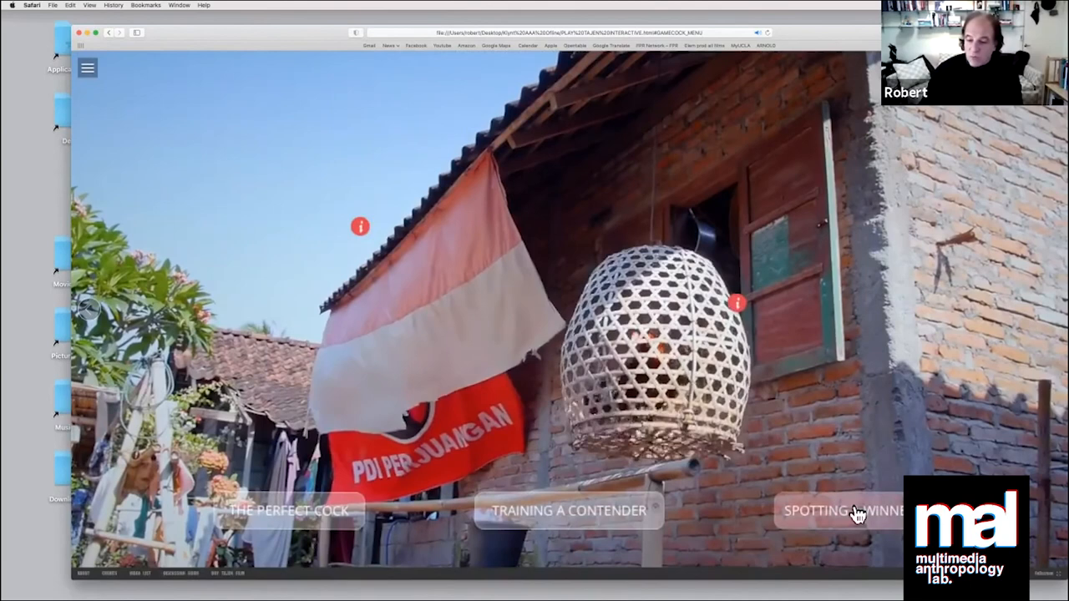
left_click(564, 509)
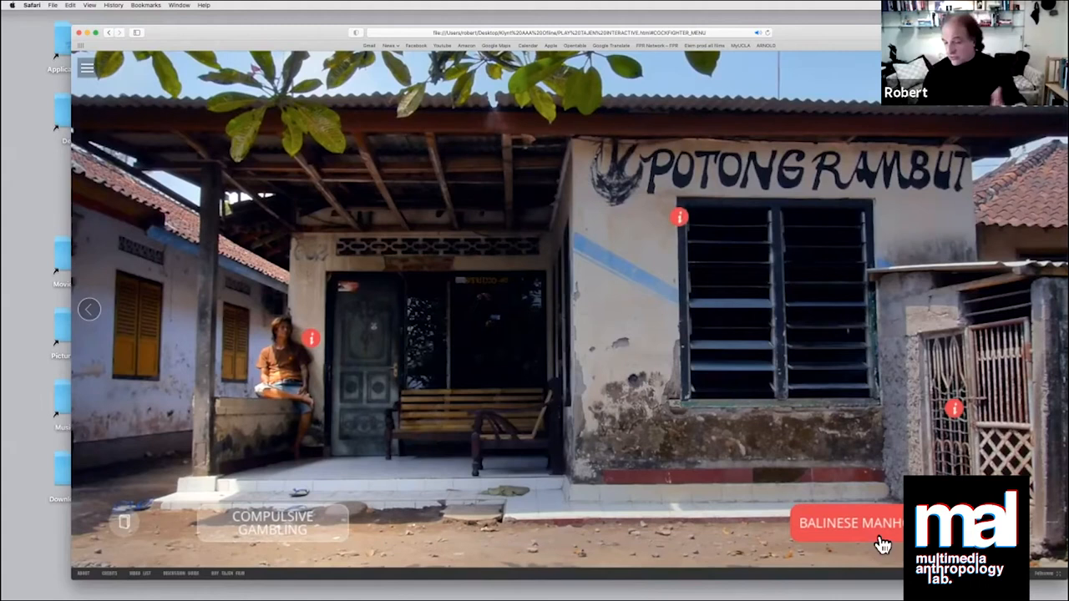
mouse_move(891, 544)
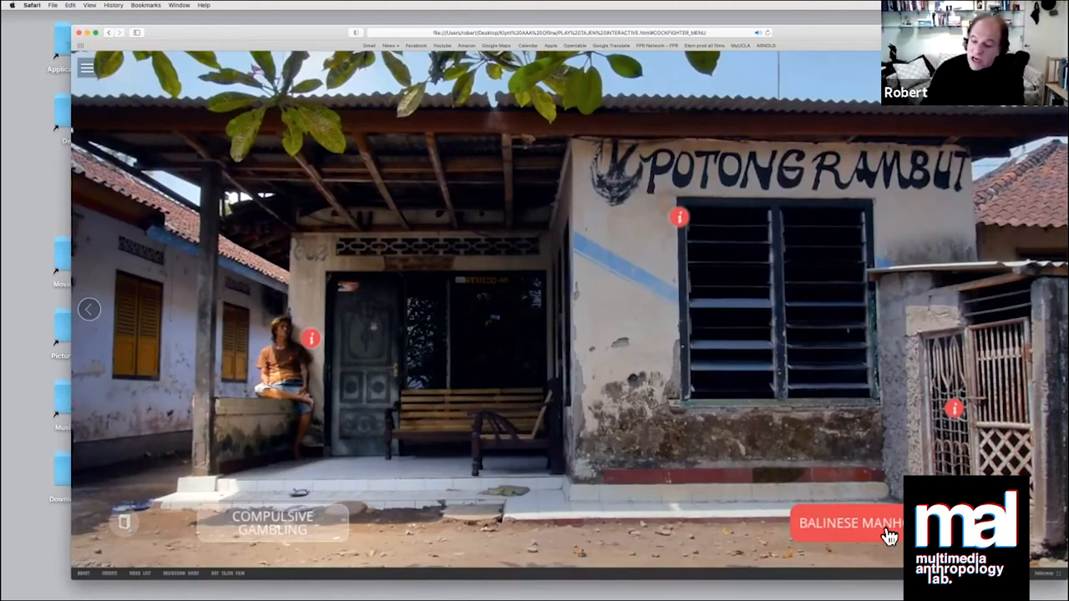
left_click(852, 524)
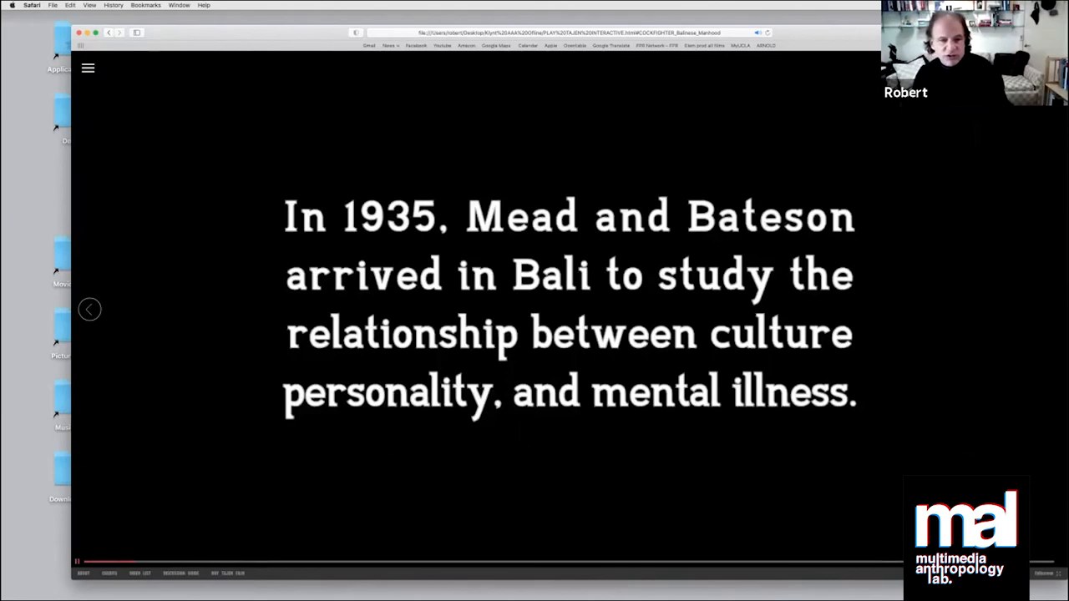
mouse_move(428, 574)
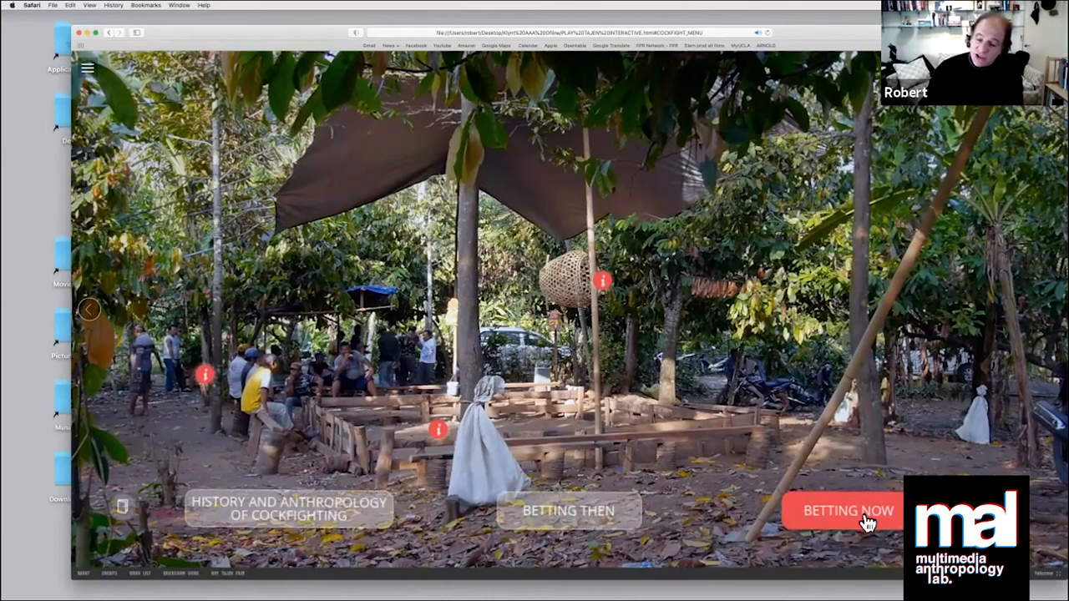
Step: Play the Betting Now film, ending on the Aftermath chapter menu
left_click(845, 510)
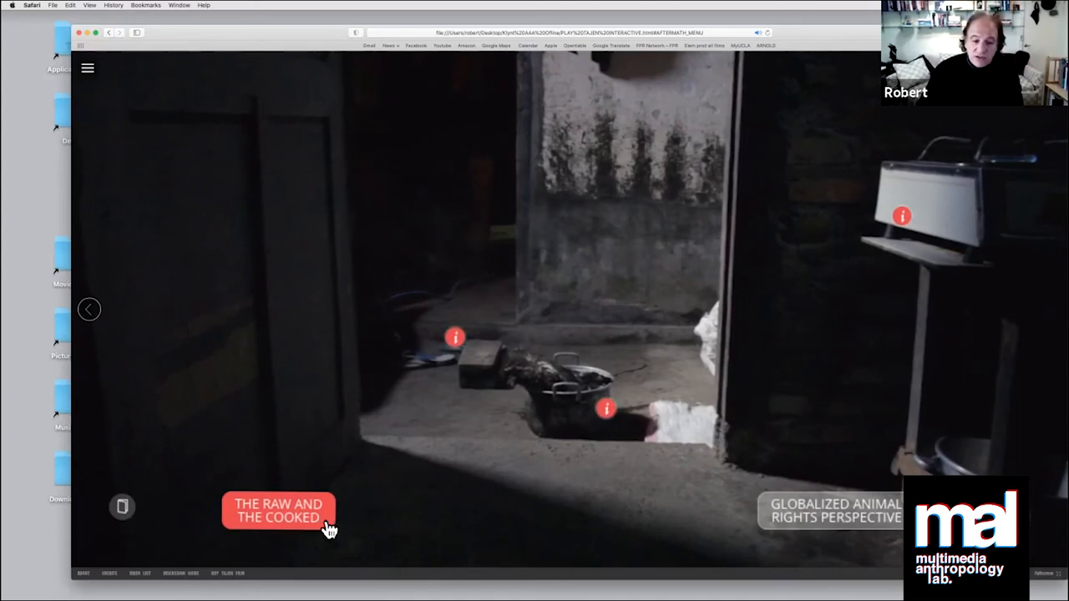
left_click(279, 512)
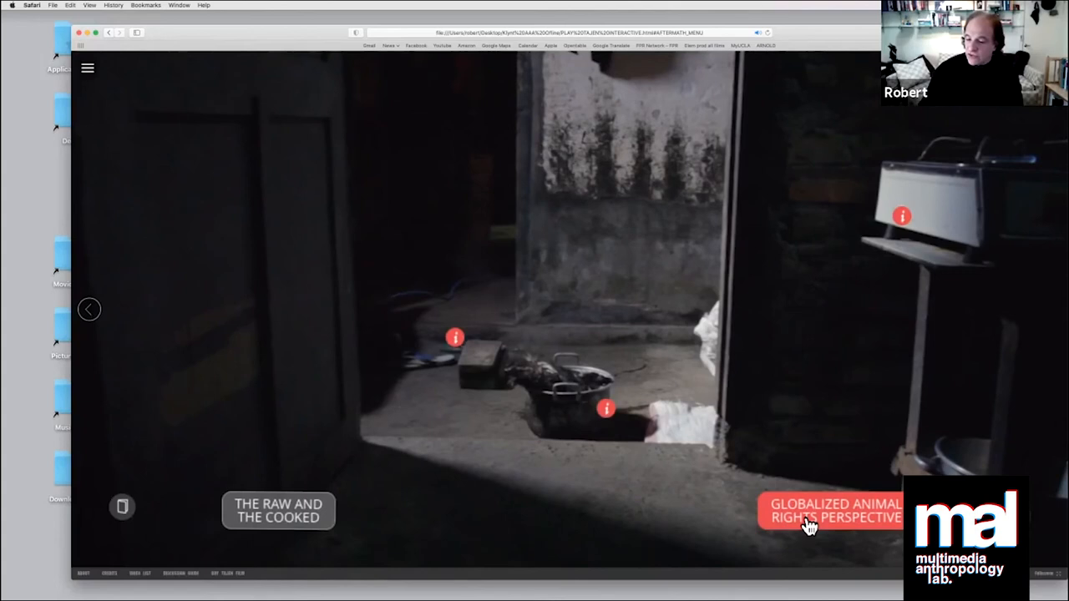
left_click(834, 527)
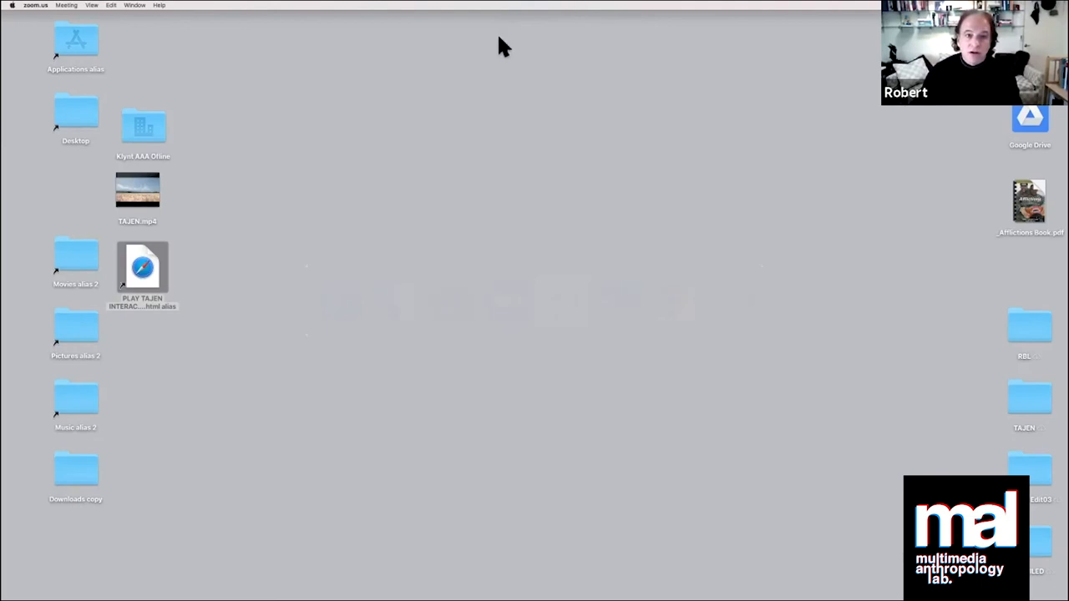
mouse_move(589, 27)
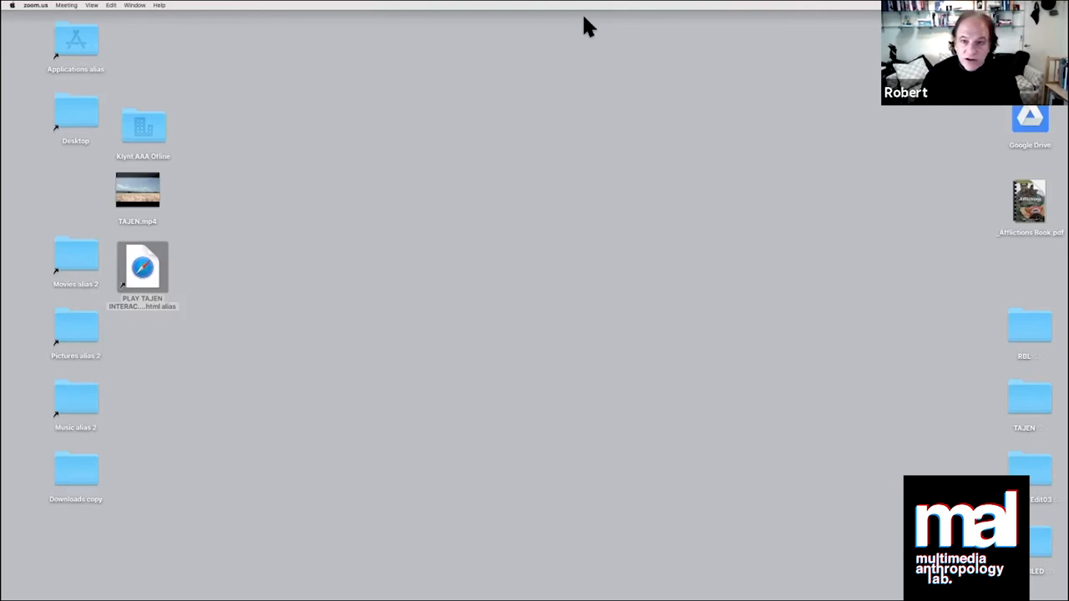